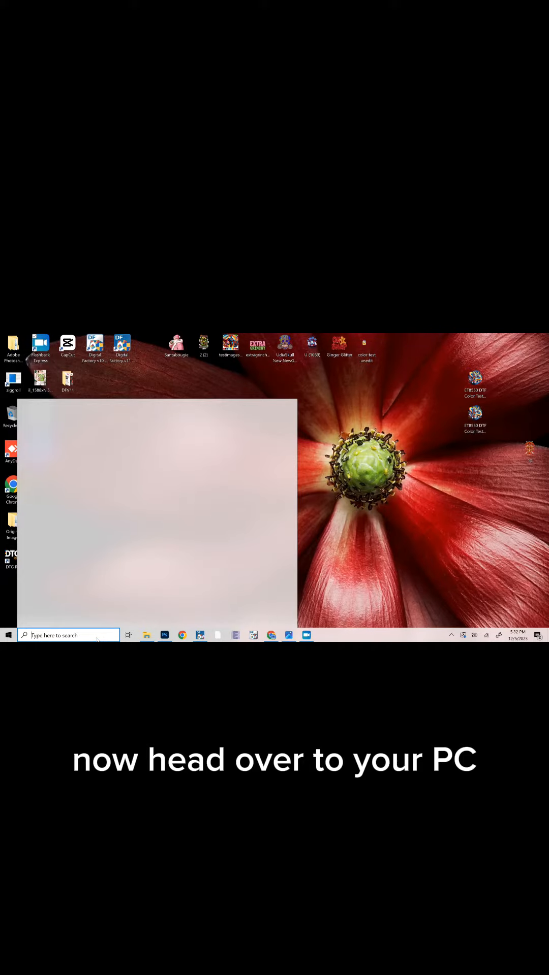
# - Reach the EPSON ET-8550 Series printing preferences and show the Maintenance options
pyautogui.click(61, 635)
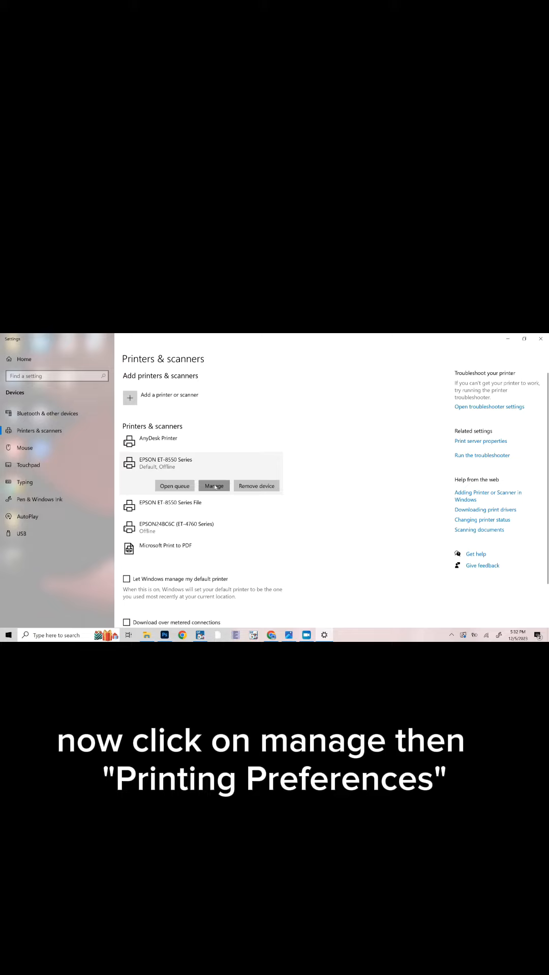
pyautogui.click(214, 485)
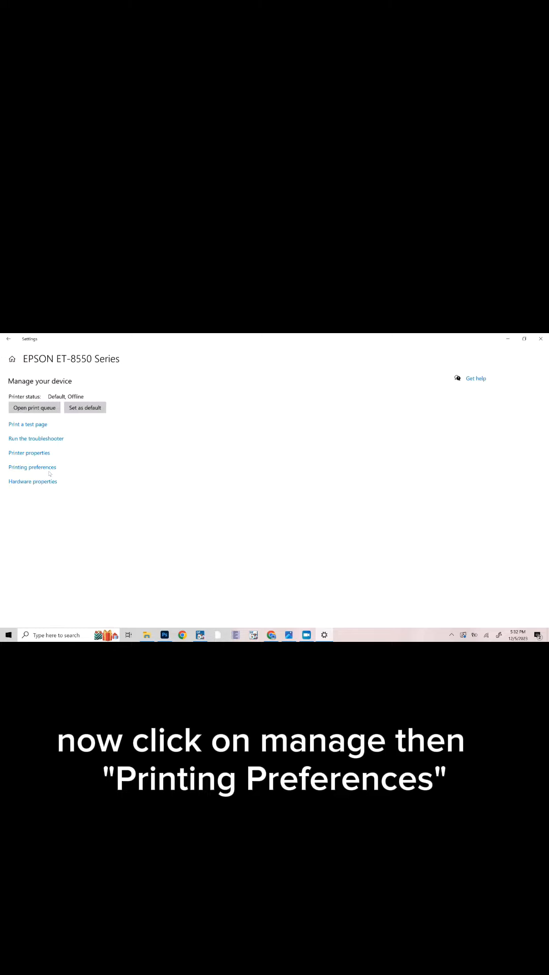
pyautogui.click(31, 467)
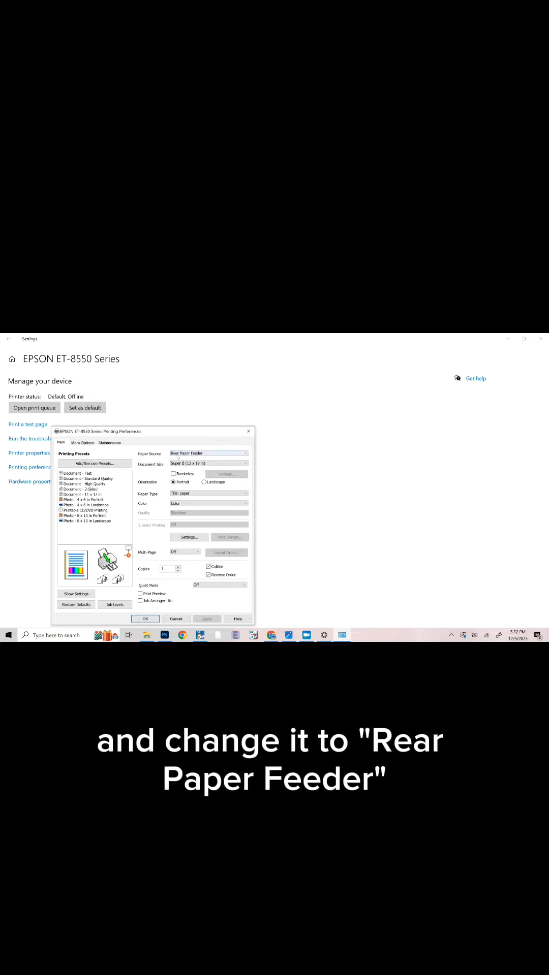
pyautogui.click(110, 443)
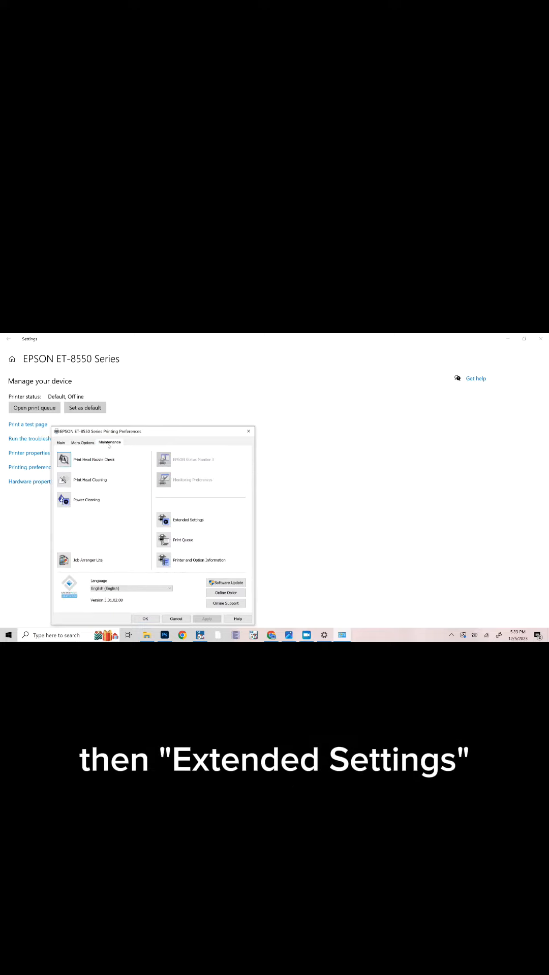